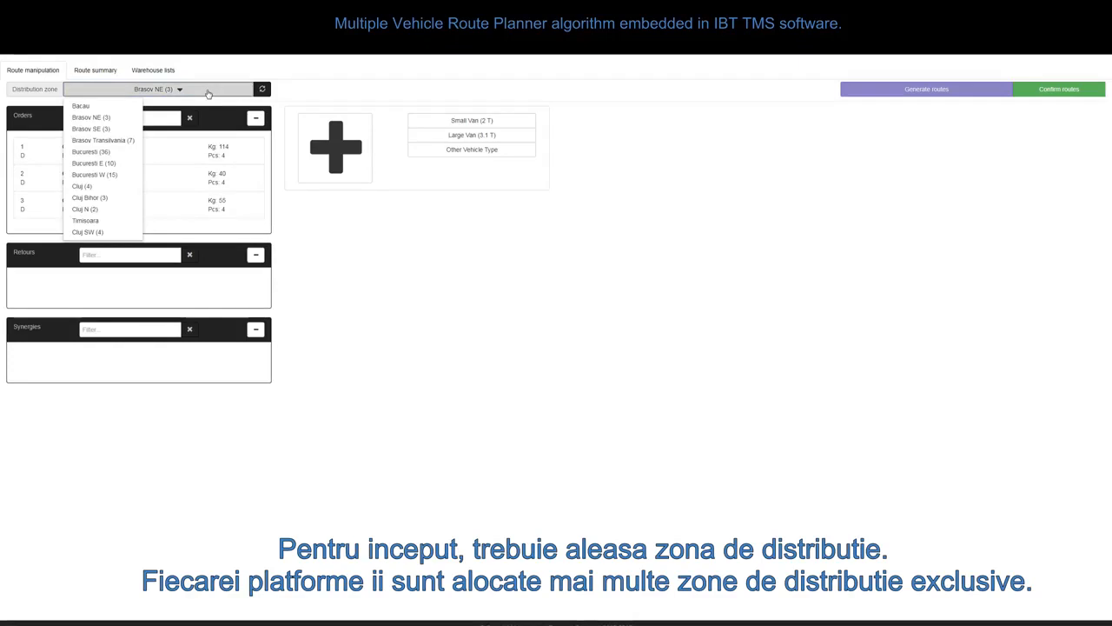
{"action": "mouse_move", "coordinate": [111, 117]}
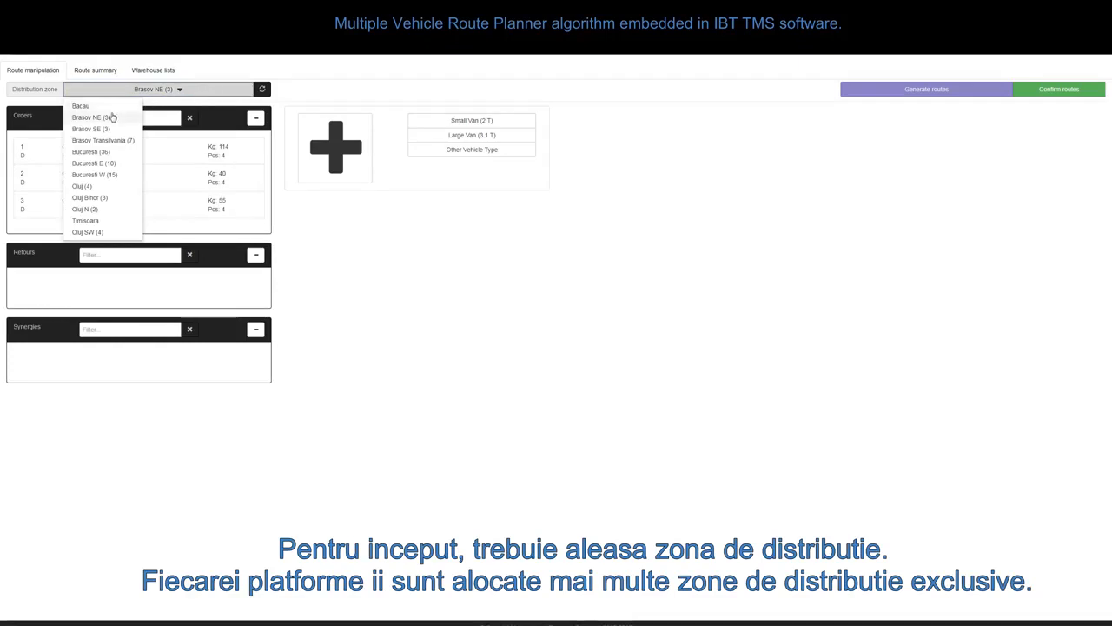
{"action": "mouse_move", "coordinate": [90, 128]}
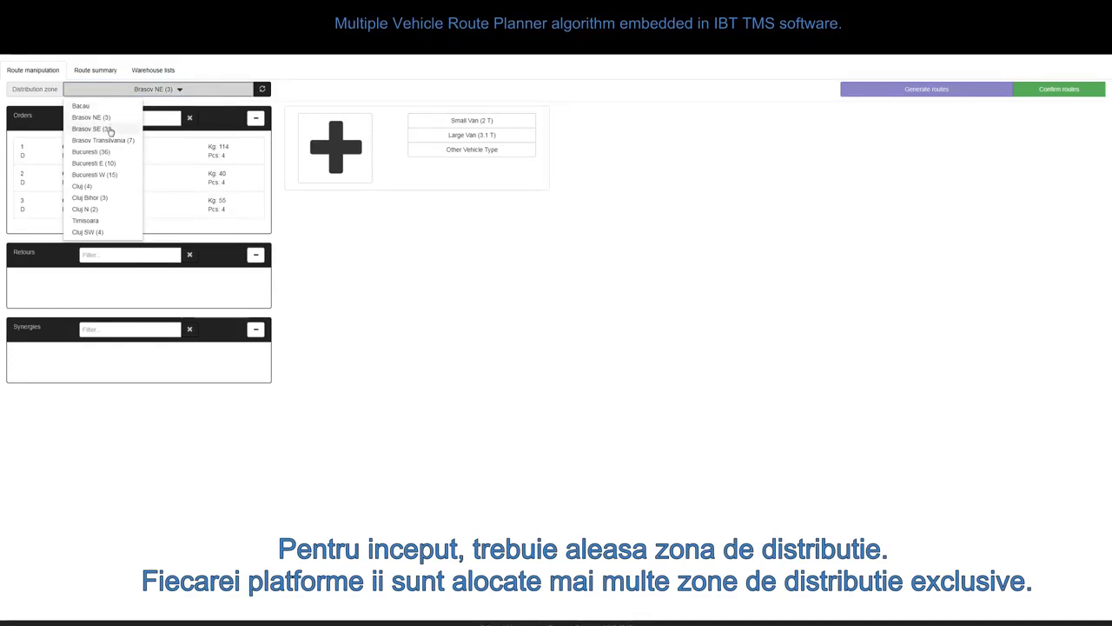
{"action": "mouse_move", "coordinate": [113, 150]}
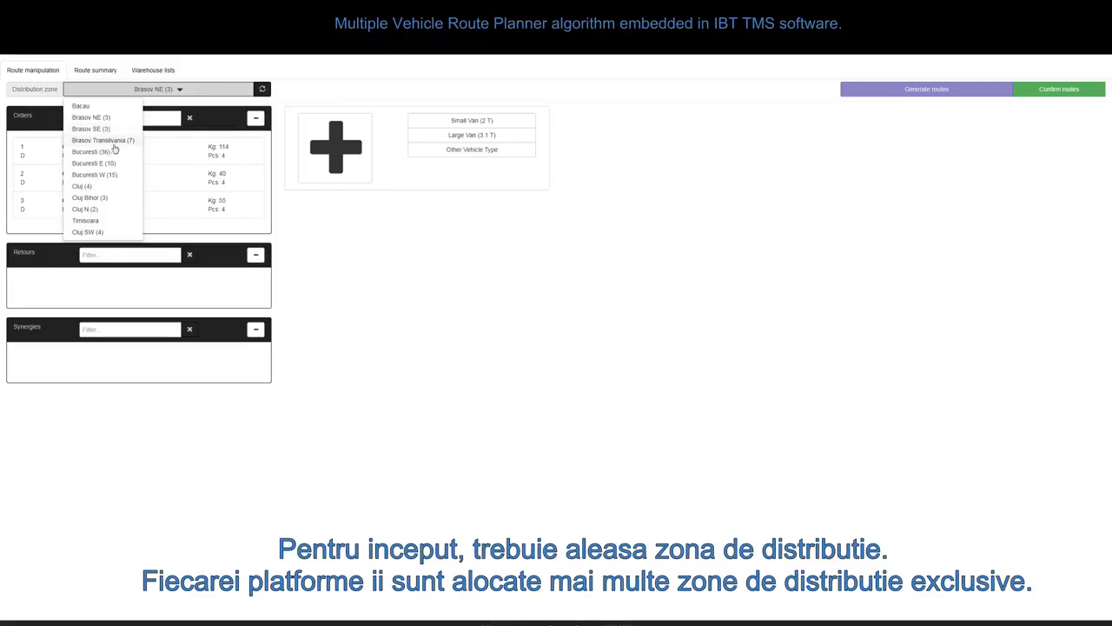
Step: Choose Bucuresti (36) as the distribution zone
{"action": "left_click", "coordinate": [87, 151]}
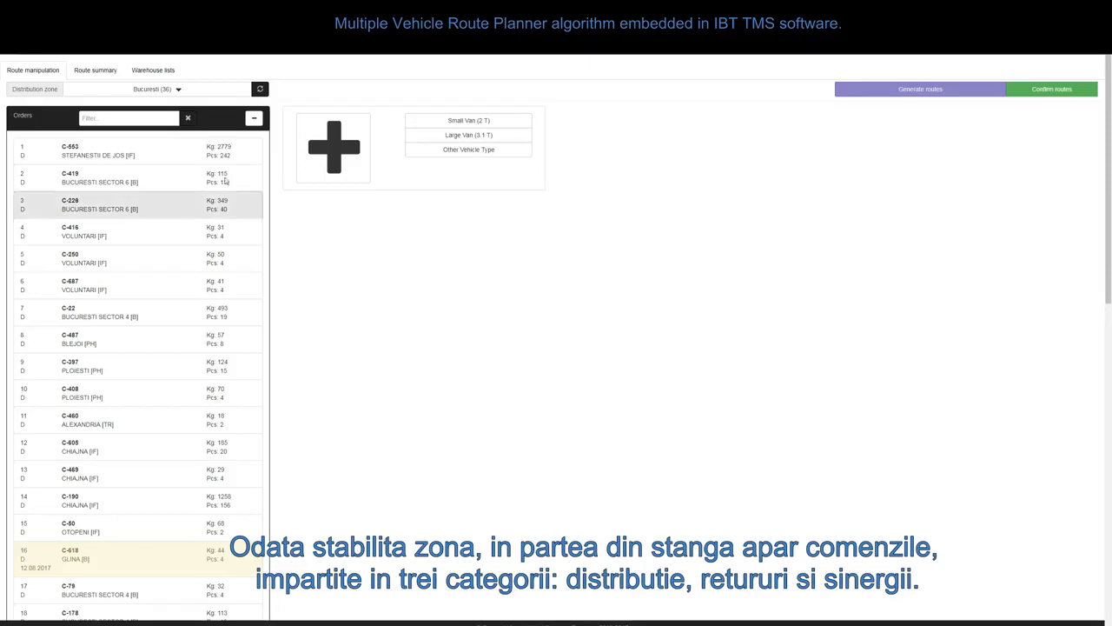
{"action": "scroll", "scroll_direction": "down", "scroll_amount": 3}
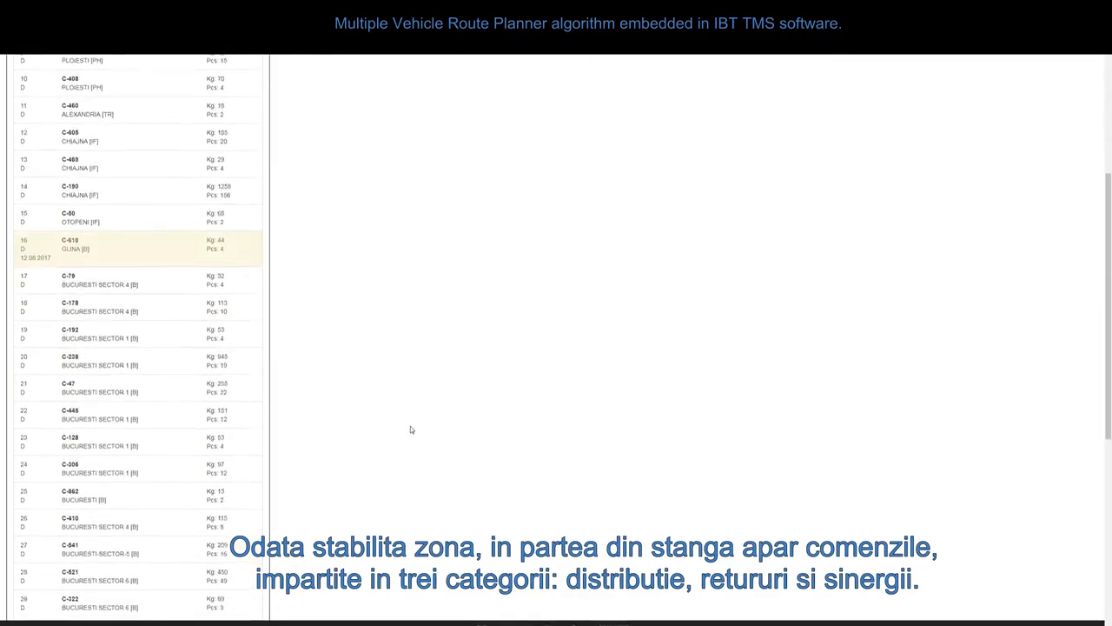
{"action": "scroll", "scroll_direction": "down", "scroll_amount": 3}
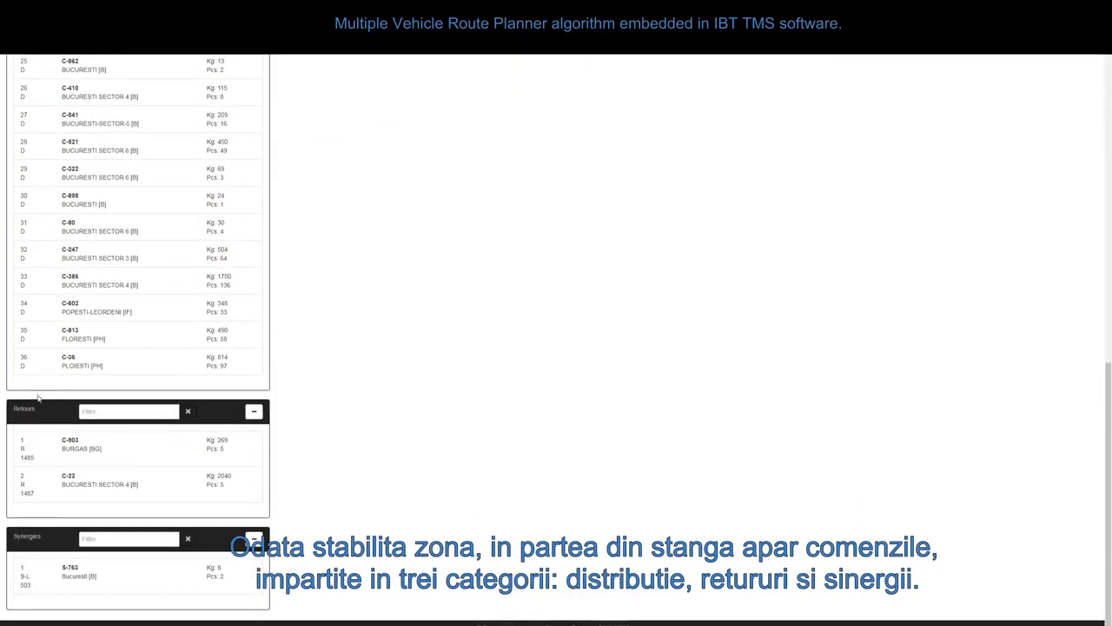
{"action": "scroll", "scroll_direction": "up", "scroll_amount": 3}
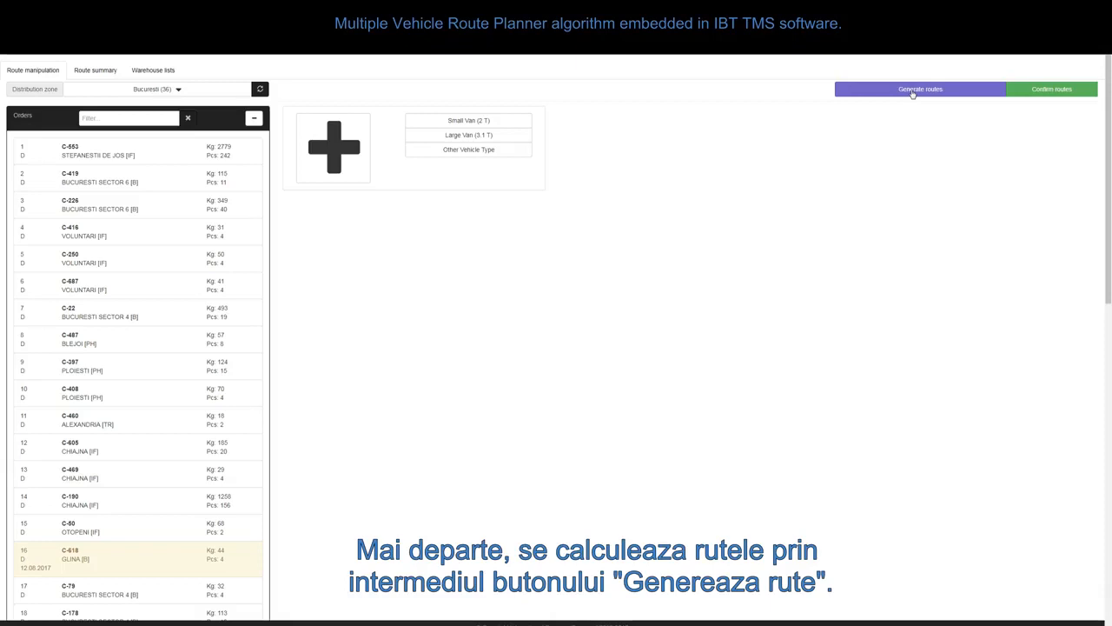
Step: Generate six optimized routes for the Bucuresti orders and scroll through the results
{"action": "left_click", "coordinate": [919, 88]}
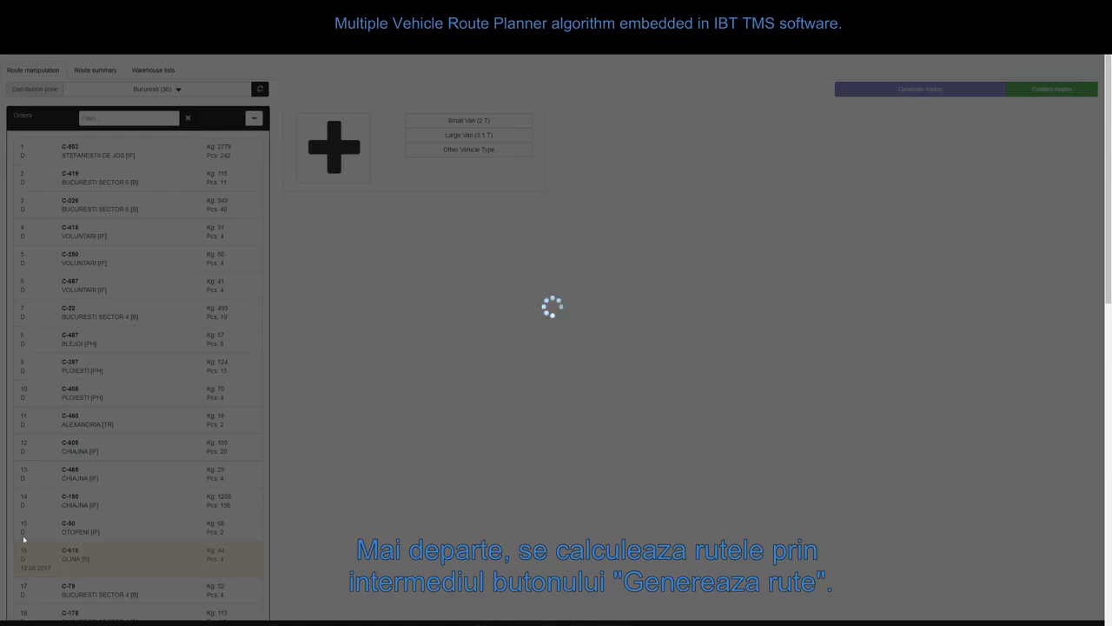
{"action": "left_click", "coordinate": [920, 89]}
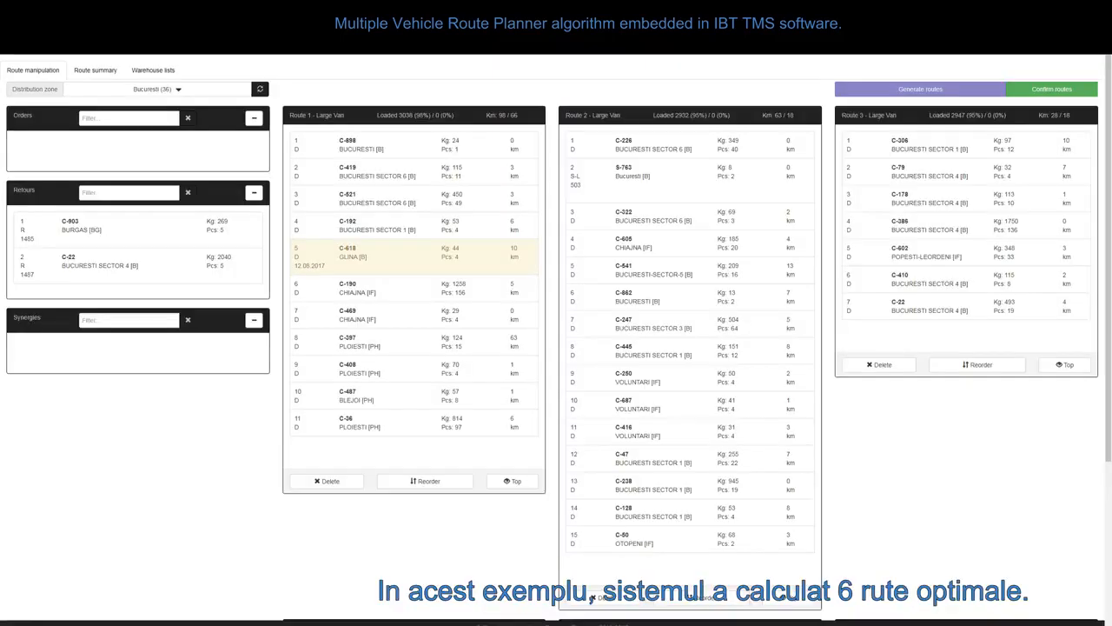
{"action": "mouse_move", "coordinate": [1043, 467]}
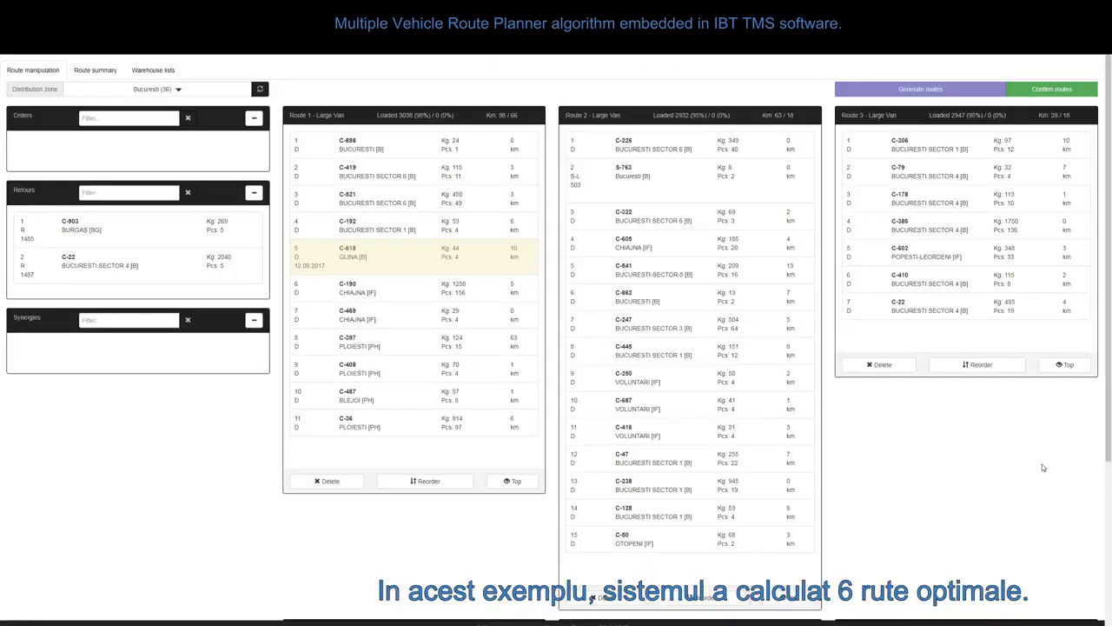
{"action": "scroll", "scroll_direction": "down", "scroll_amount": 3}
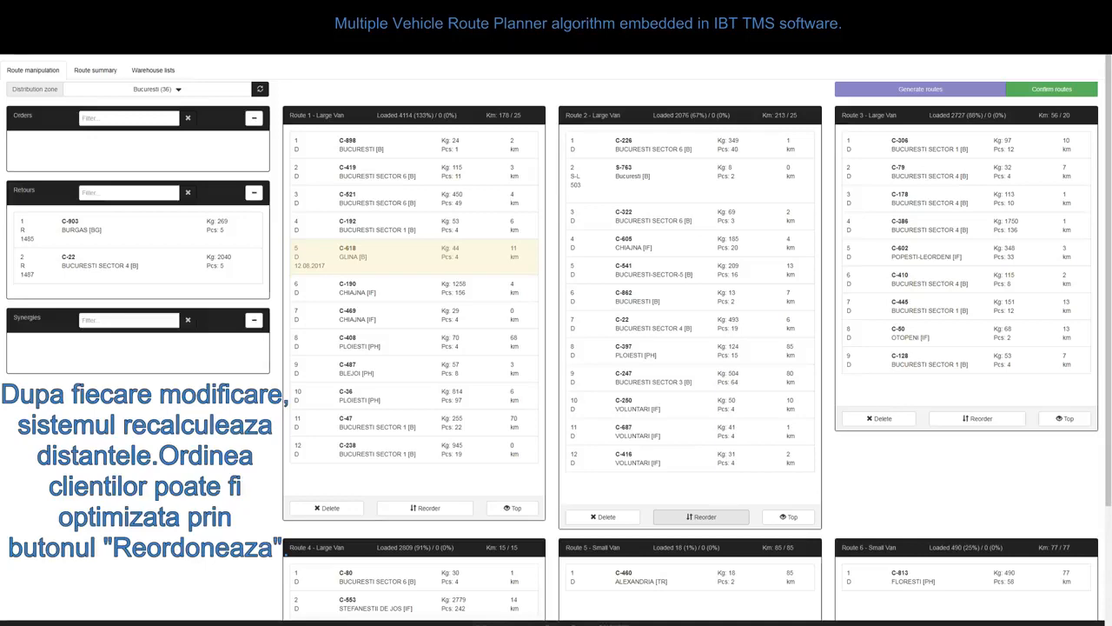
Step: Reorder Route 1's customer stops and review the recalculated distances
{"action": "left_click", "coordinate": [700, 516]}
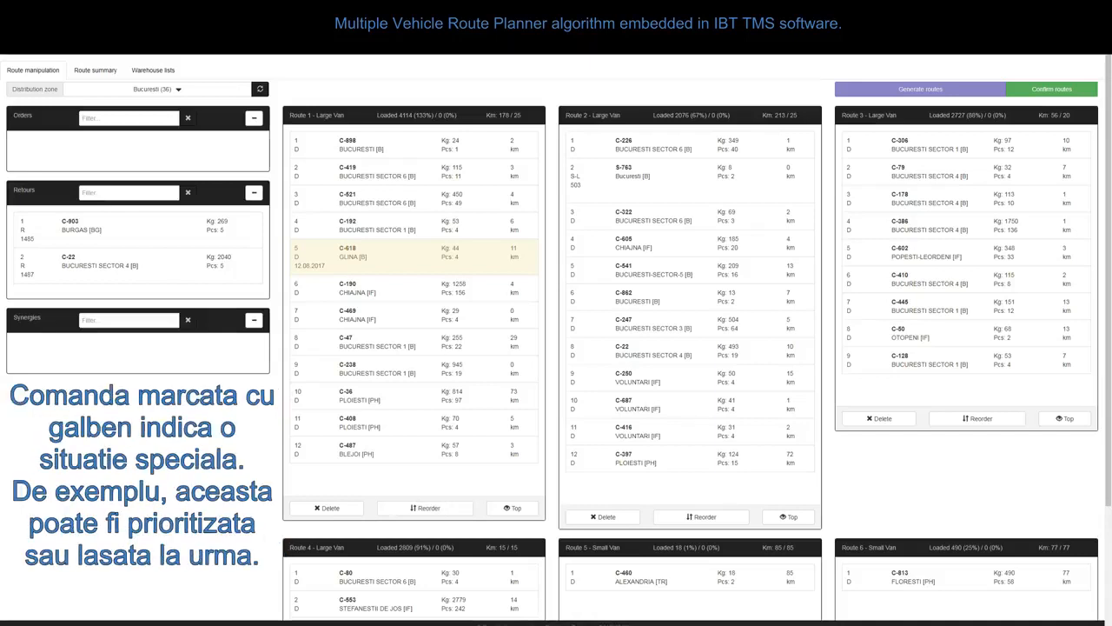
{"action": "mouse_move", "coordinate": [425, 287]}
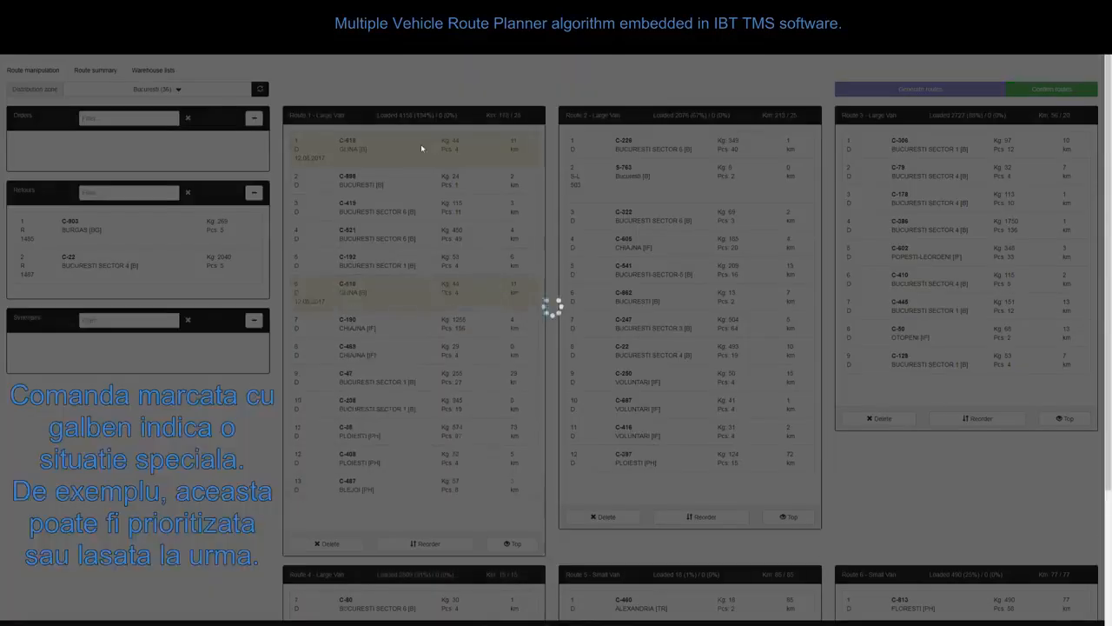
{"action": "scroll", "scroll_direction": "down", "scroll_amount": 3}
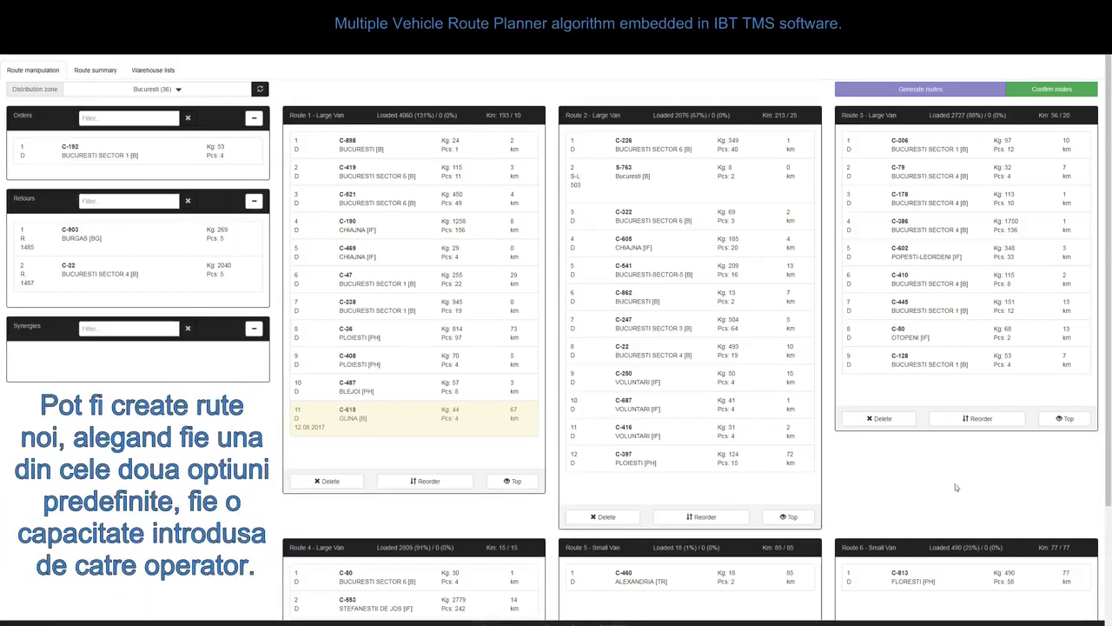
Step: Scroll down Route 1 while repositioning orders C-618 and C-192
{"action": "scroll", "scroll_direction": "down", "scroll_amount": 3}
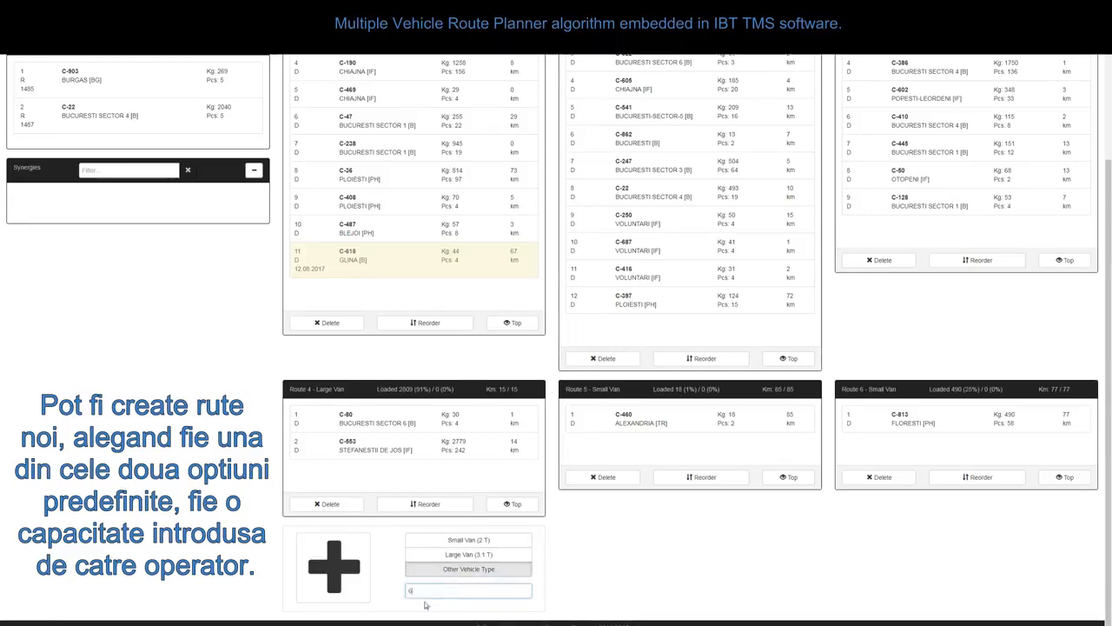
Step: Add Route 7 using Other Vehicle Type with a custom capacity
{"action": "left_click", "coordinate": [468, 554]}
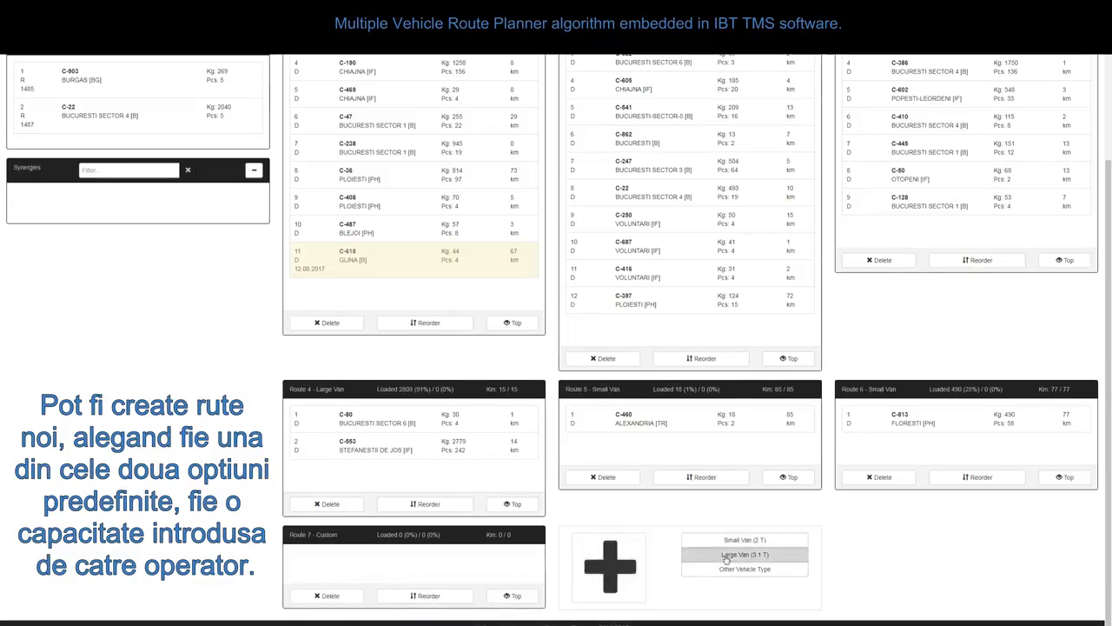
{"action": "left_click", "coordinate": [743, 555]}
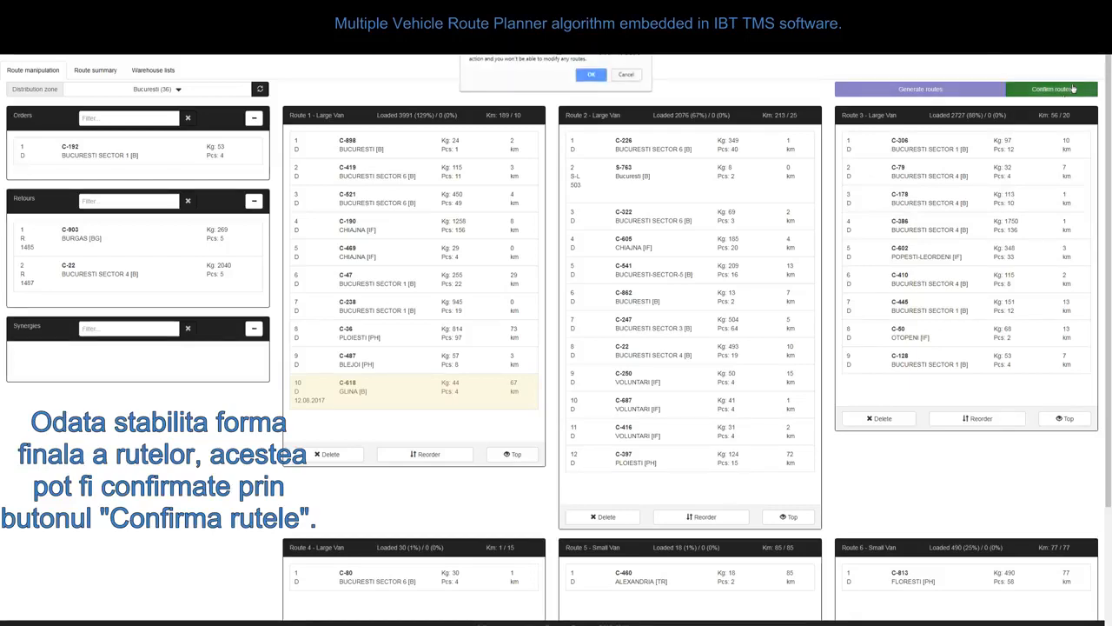
Step: Approve the route confirmation, locking routes with date 22.08.2017
{"action": "left_click", "coordinate": [591, 74]}
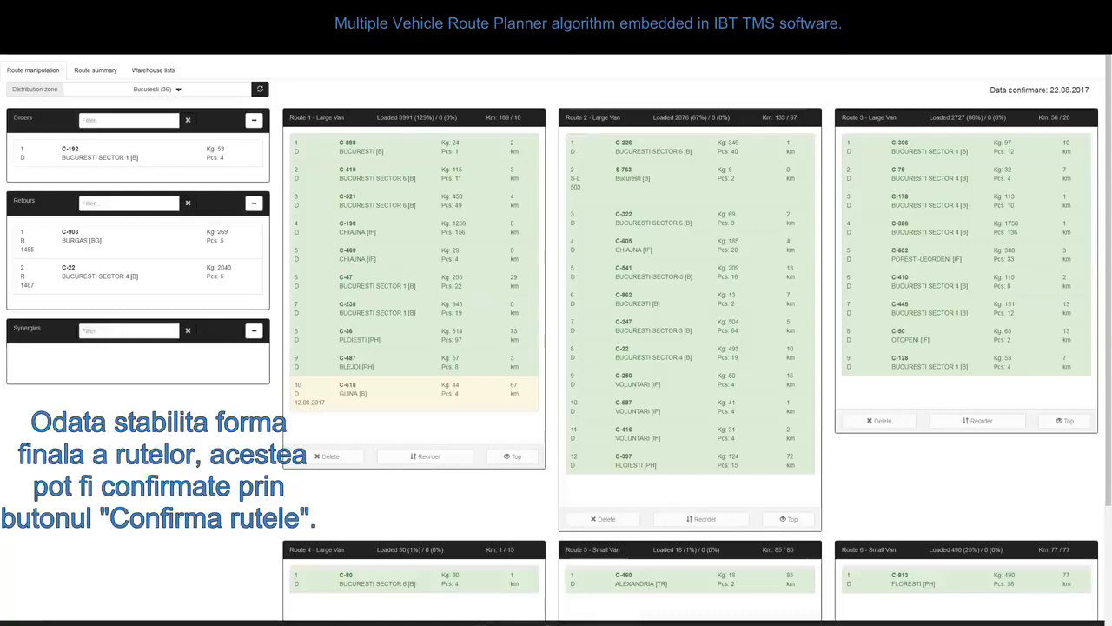